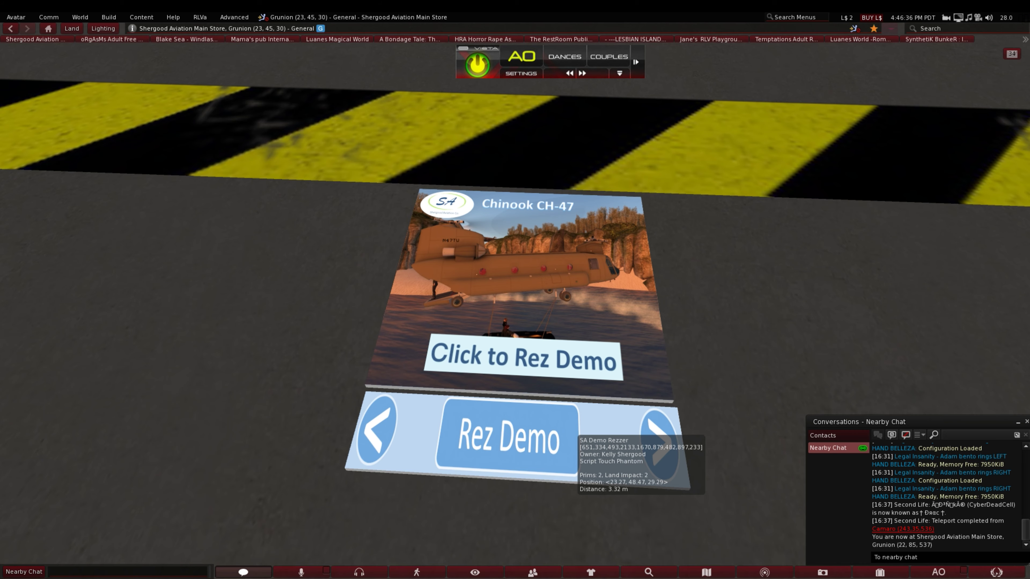
# Rez the Chinook CH-47 demo helicopter from the Shergood Aviation demo board.
pyautogui.click(506, 440)
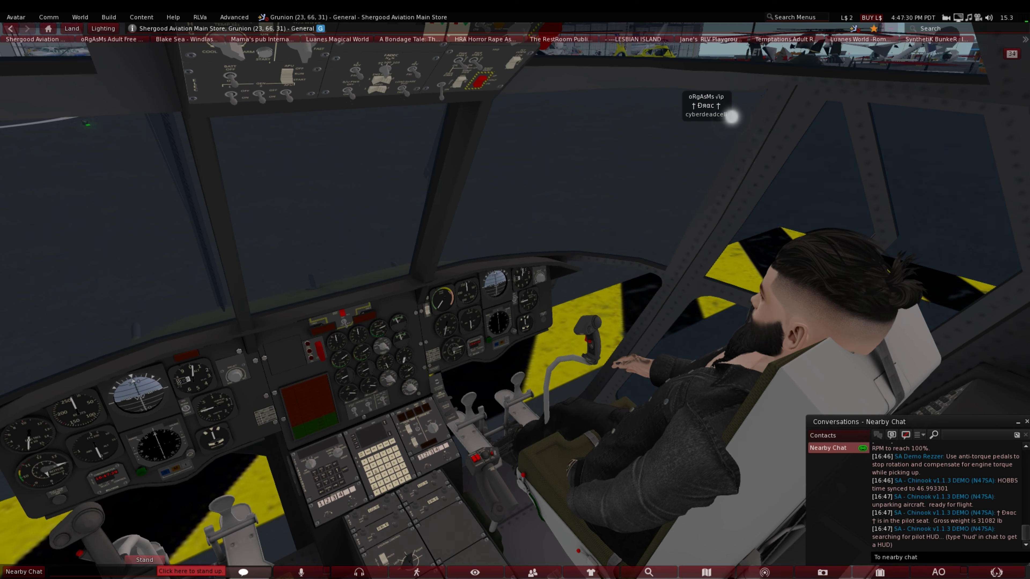
# Sit in the Chinook's pilot seat and unpark the demo aircraft.
pyautogui.click(143, 560)
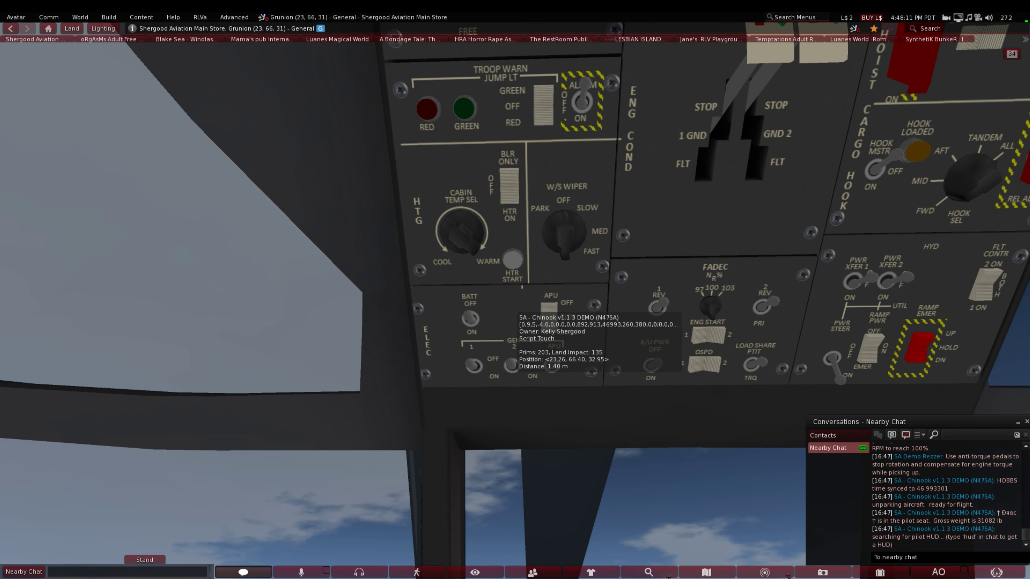
# Switch the Chinook's battery on and start the APU from the overhead ELEC panel.
pyautogui.click(550, 318)
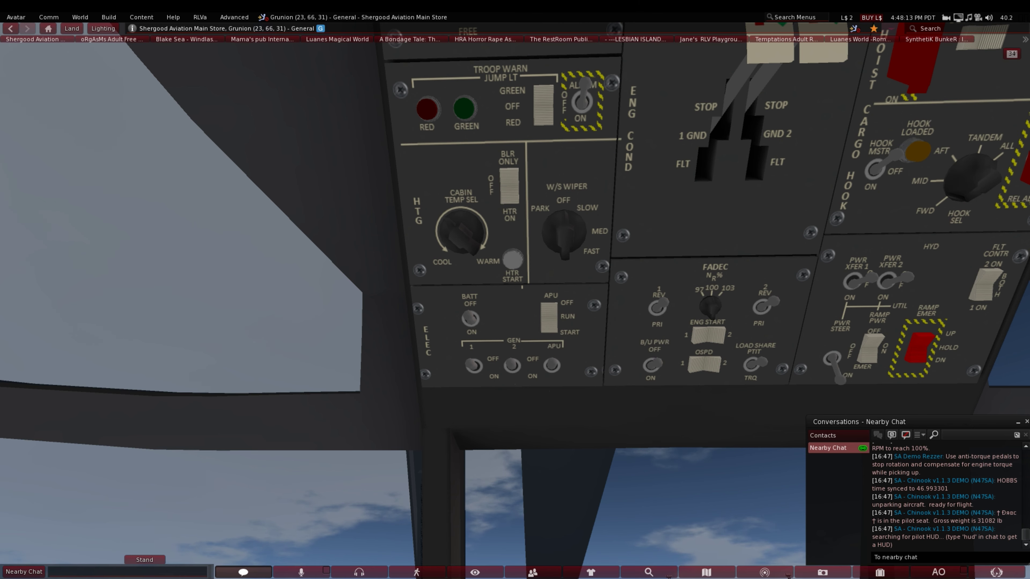
pyautogui.click(470, 320)
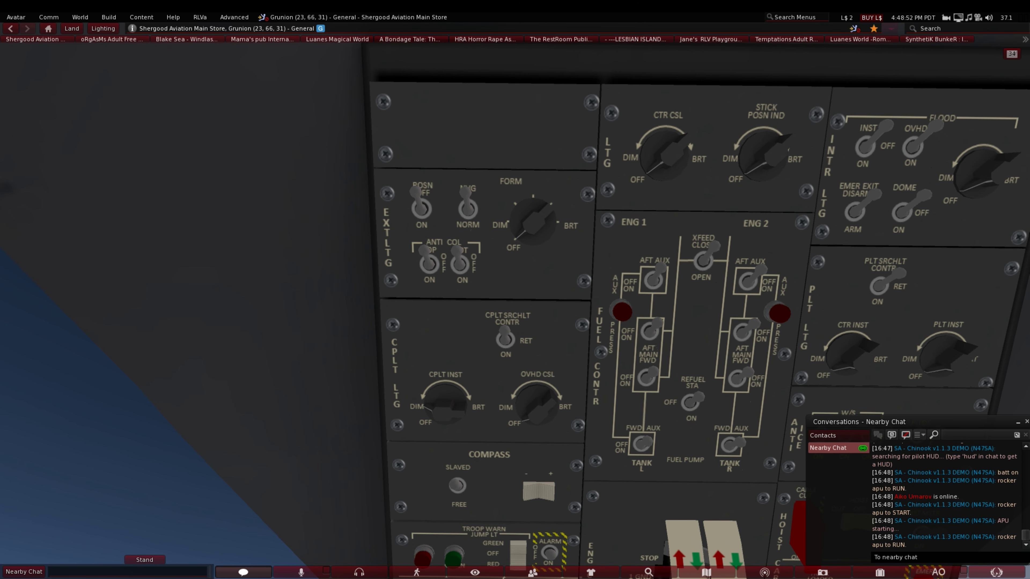
# Switch on the POSN lights and the ANTI COL TOP light on the EXT LTG panel.
pyautogui.click(529, 225)
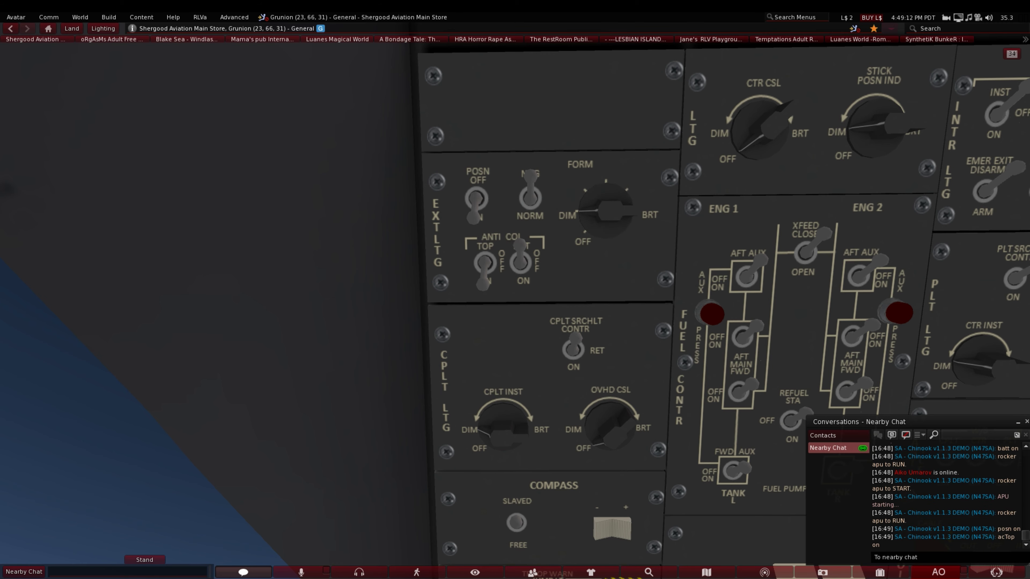
pyautogui.click(518, 263)
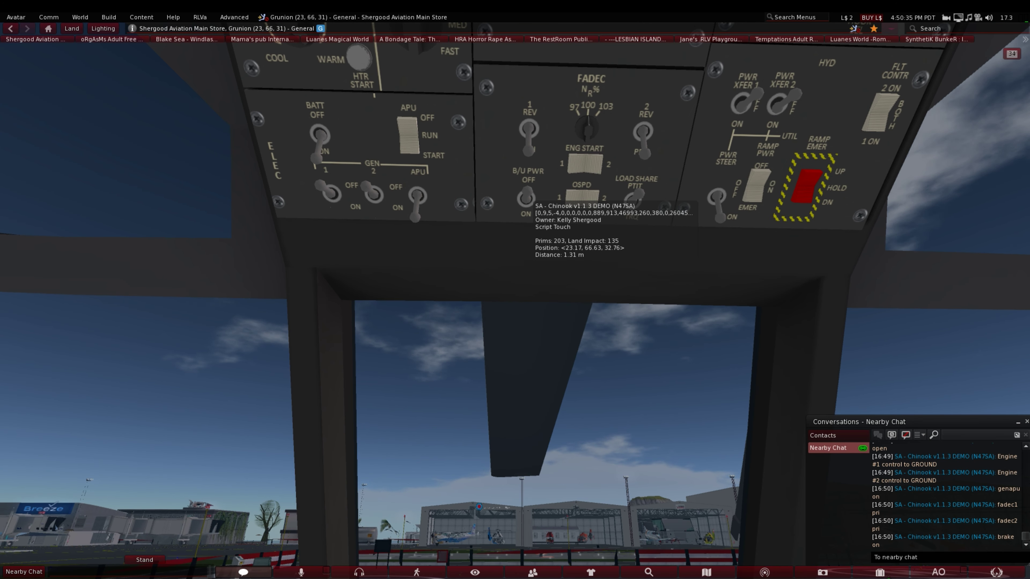
# Turn on the overhead power transfer switches, including hydraulic power transfer 2.
pyautogui.click(525, 200)
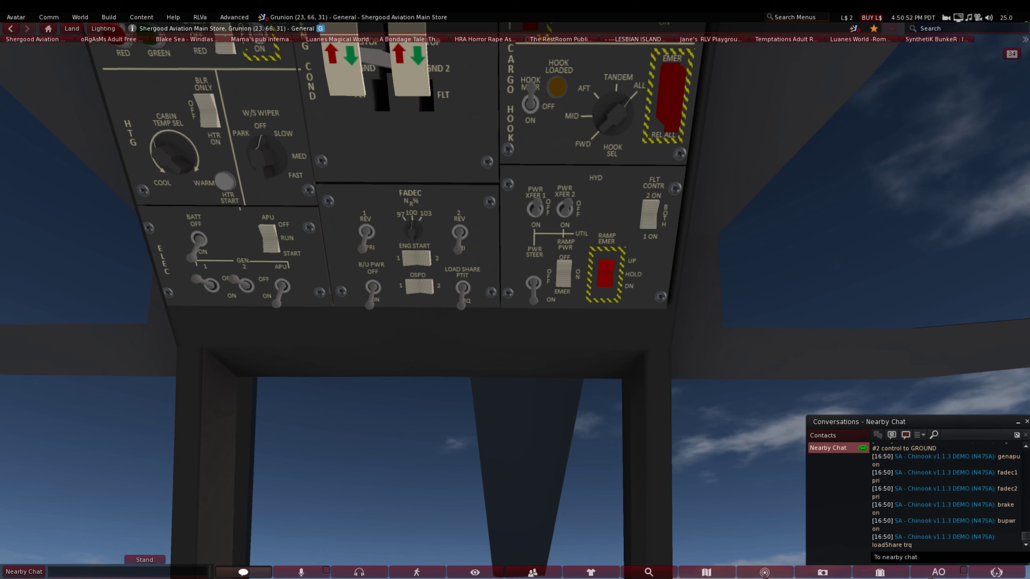
pyautogui.click(532, 224)
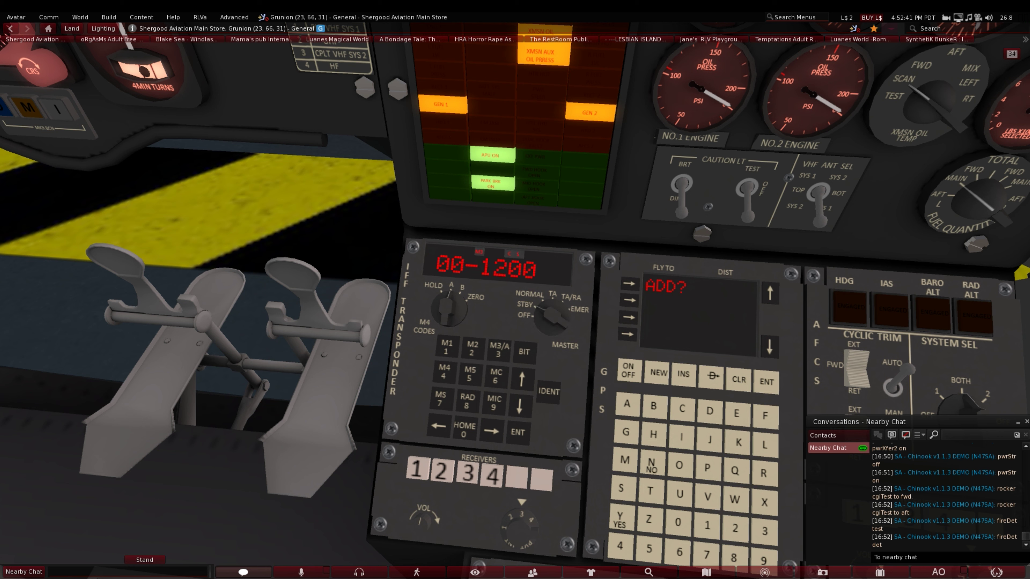
pyautogui.moveTo(631, 374)
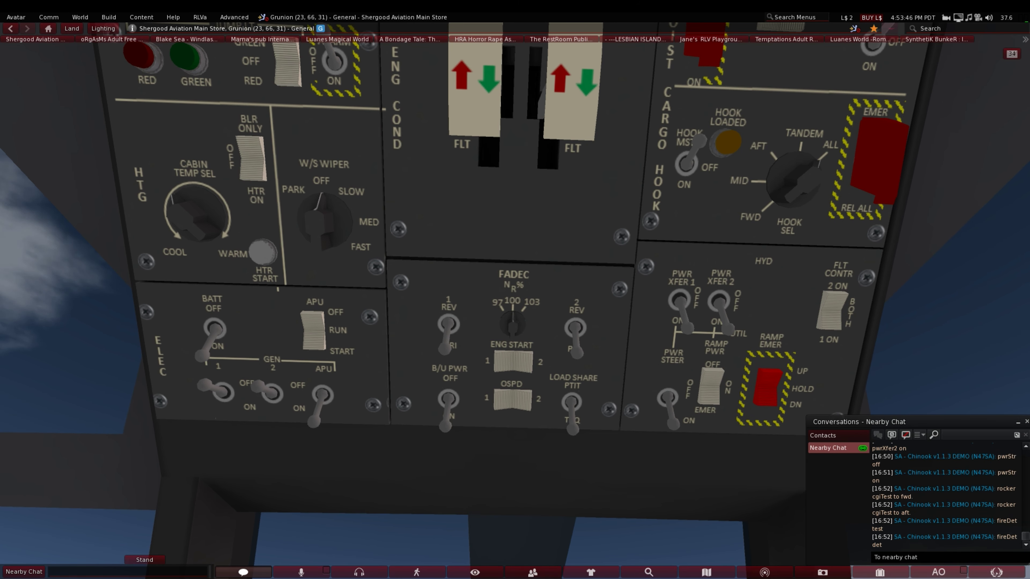
# Hold the ENG START rocker to start engine 1, then engine 2.
pyautogui.click(509, 359)
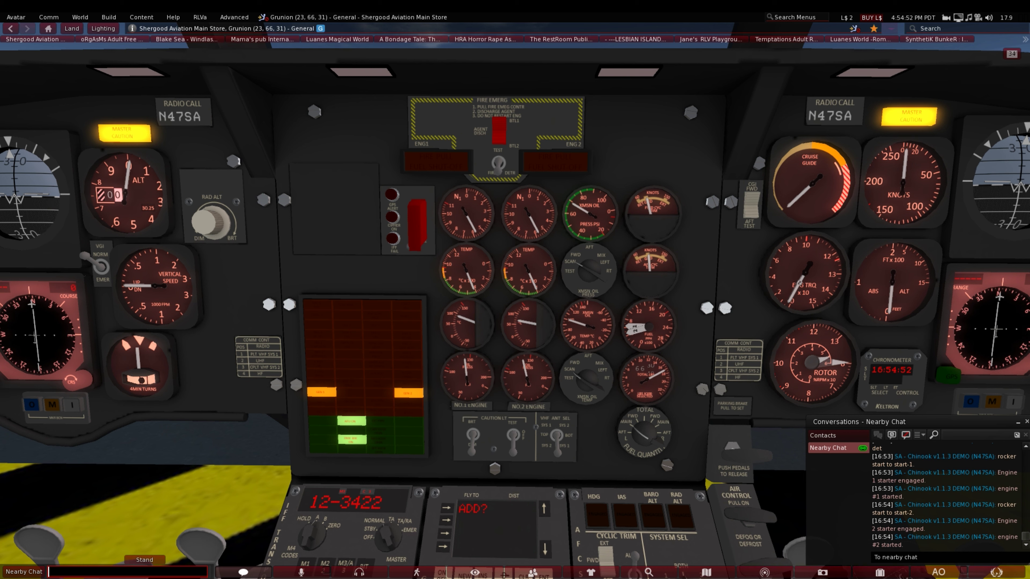
# Wear the SA - CH-47 HUD - v1.0 from Recent inventory and show its object properties.
pyautogui.write('hu')
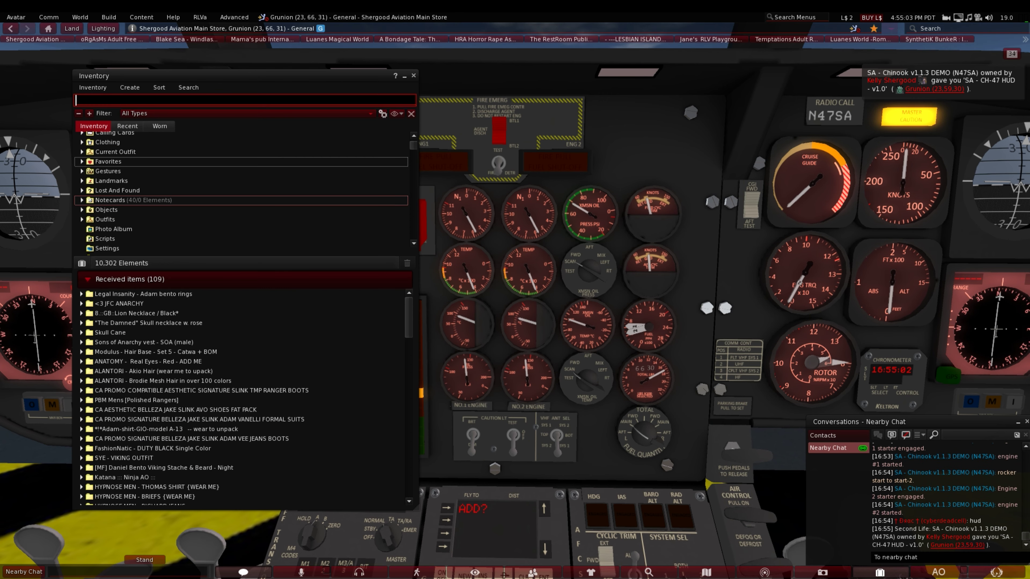
pyautogui.click(127, 126)
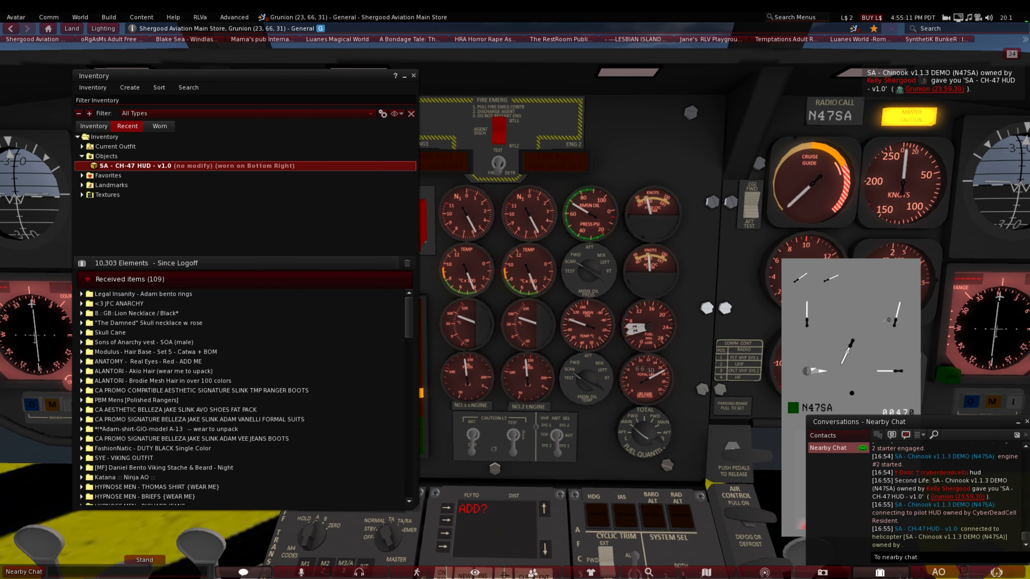
pyautogui.click(413, 75)
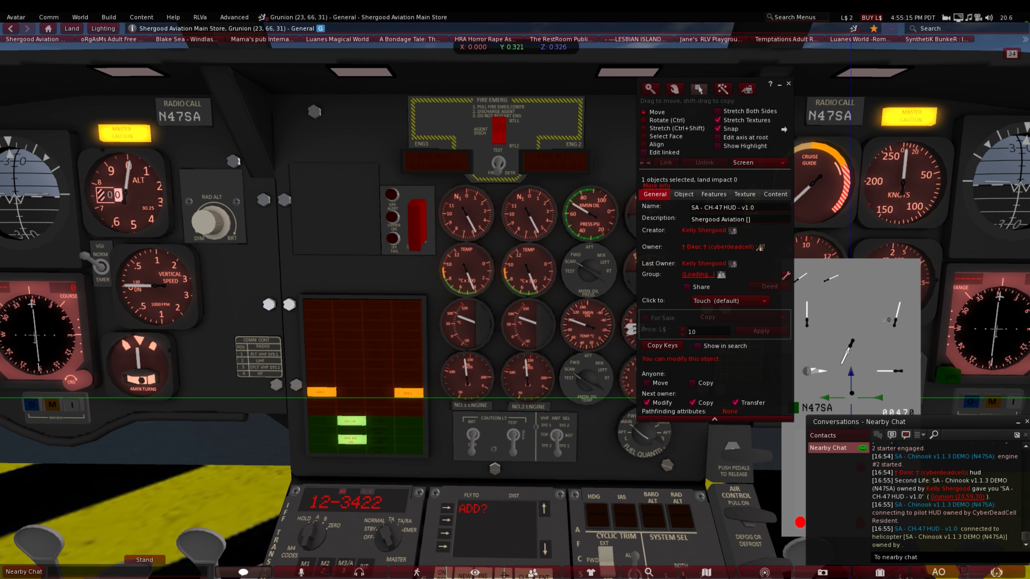
pyautogui.click(787, 84)
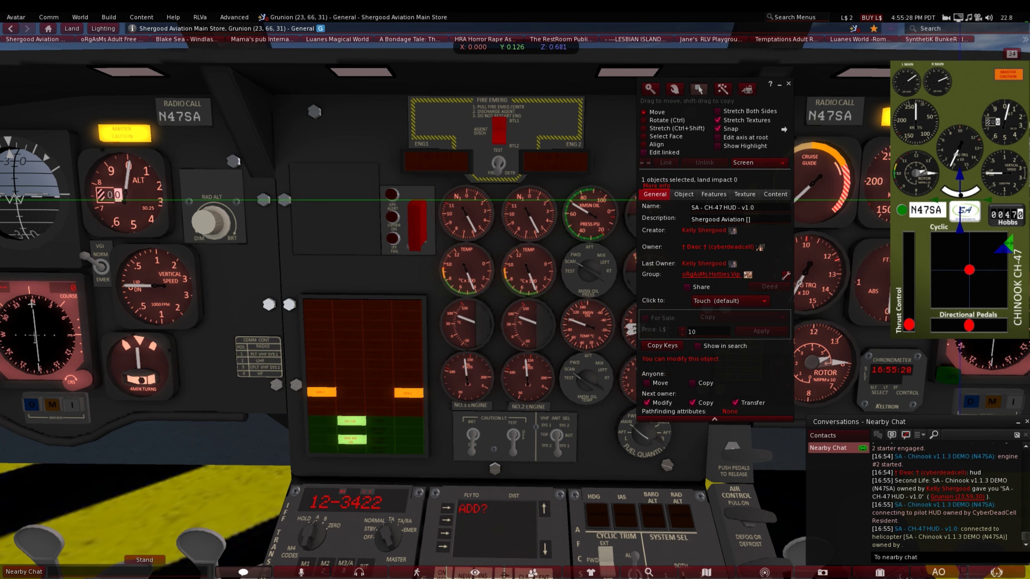
# Inspect the connected CH-47 HUD in the Build/Edit window.
pyautogui.click(787, 84)
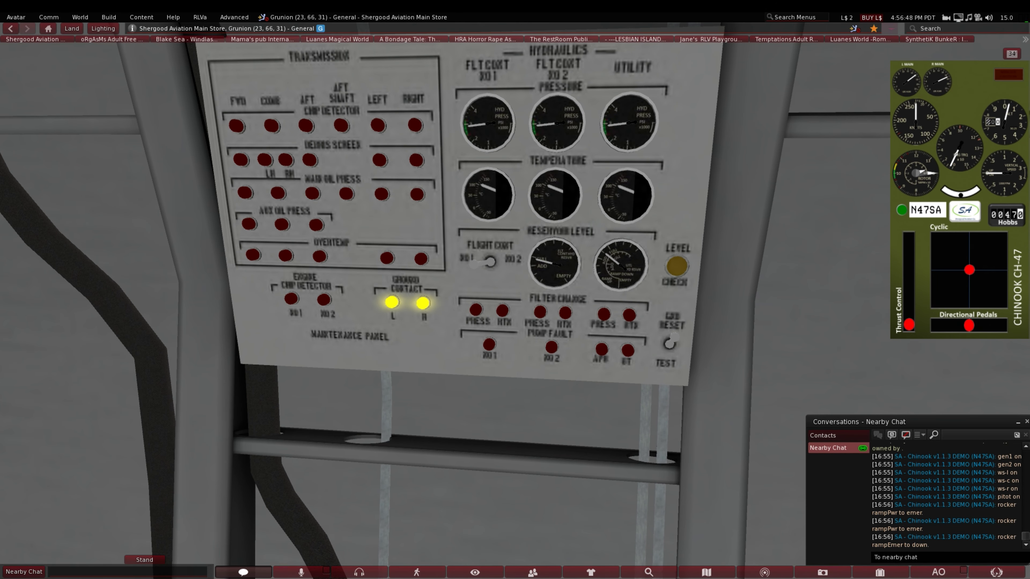
# Run the maintenance panel TEST and turn the reservoir level selector to flight control No 2.
pyautogui.click(668, 343)
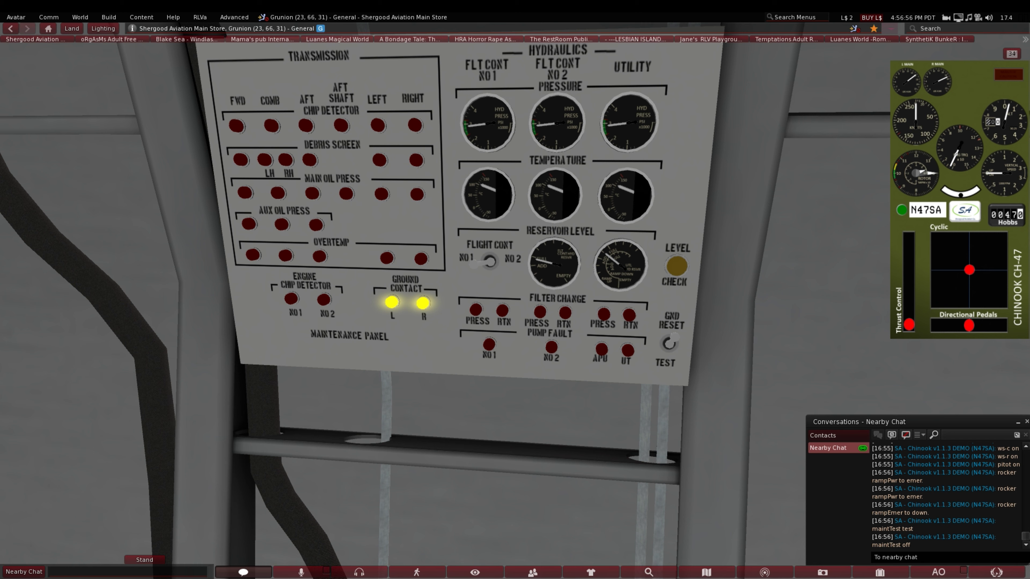
pyautogui.click(491, 260)
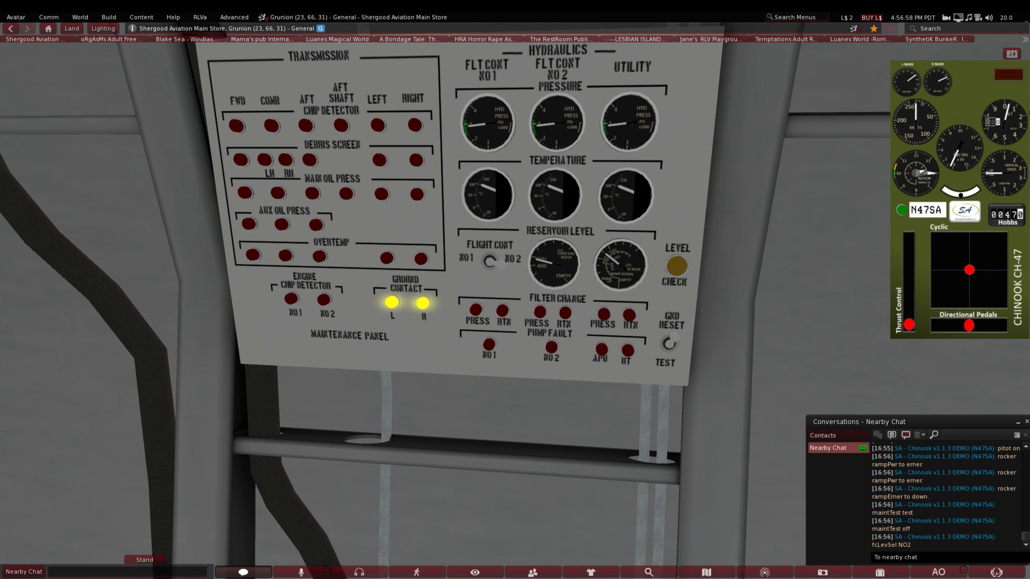
pyautogui.click(489, 259)
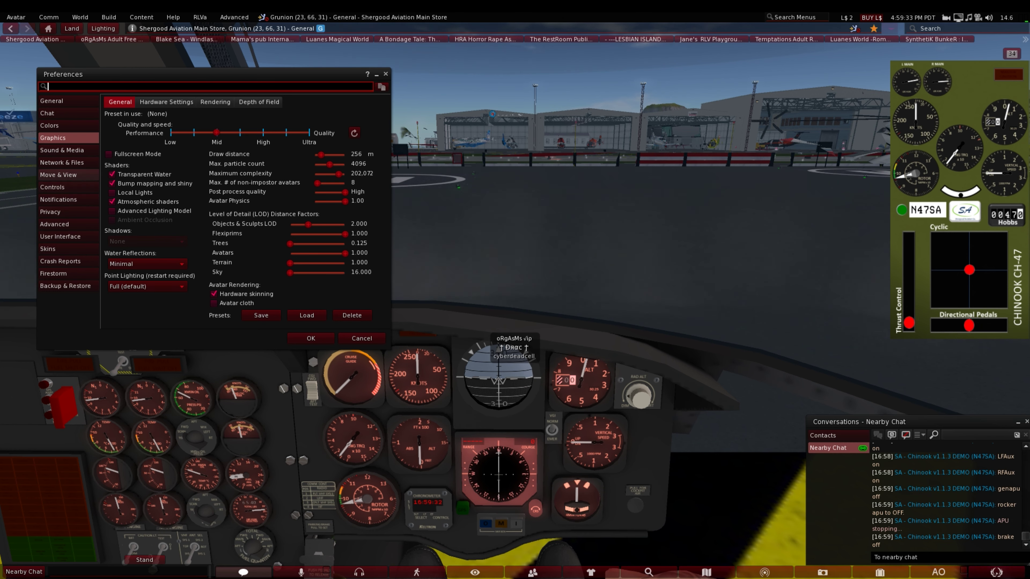
# In Move & View preferences, widen the camera view angle and disable camera constraints.
pyautogui.click(59, 175)
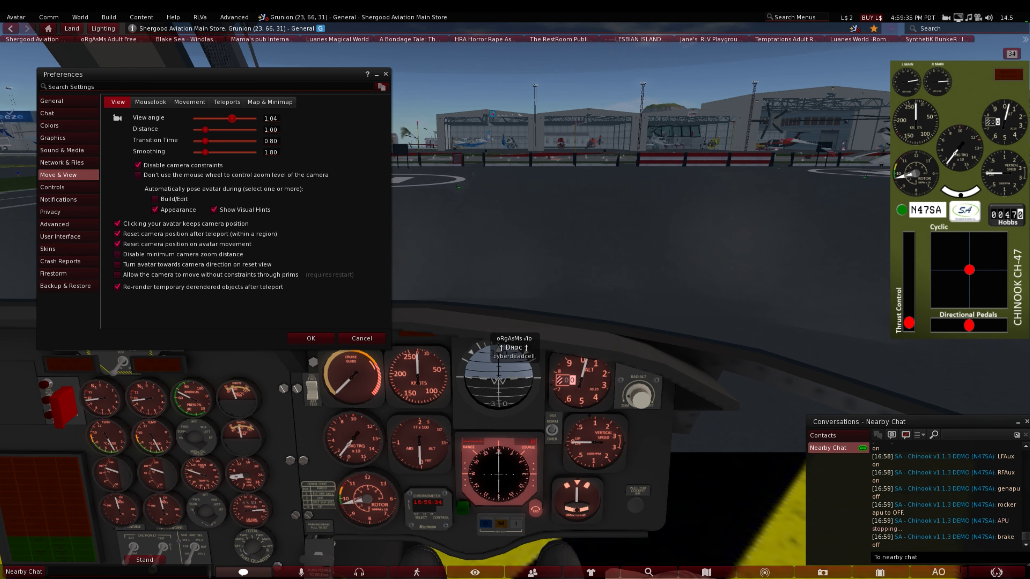
pyautogui.moveTo(229, 118); pyautogui.dragTo(234, 118)
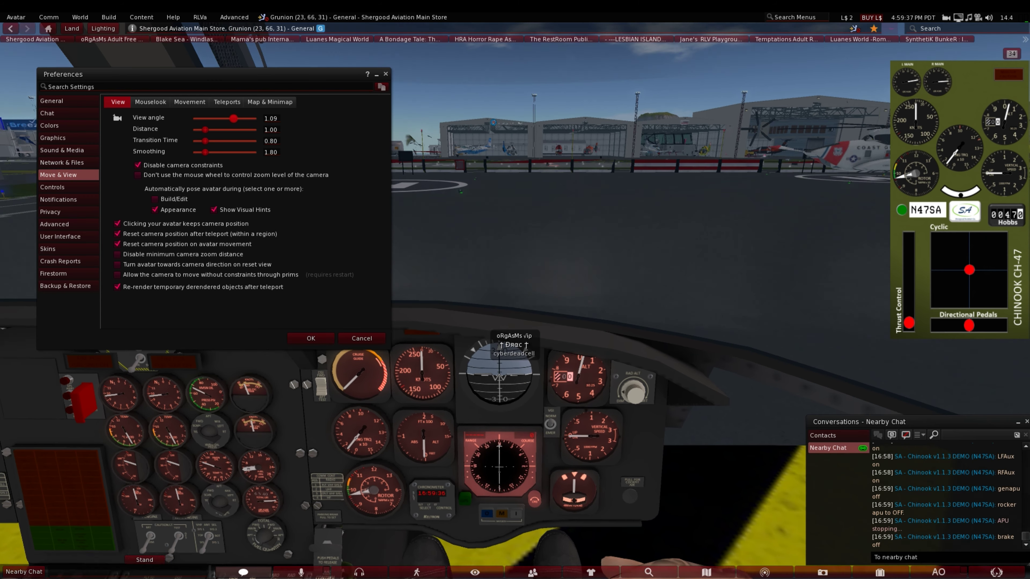
pyautogui.moveTo(233, 118); pyautogui.dragTo(248, 118)
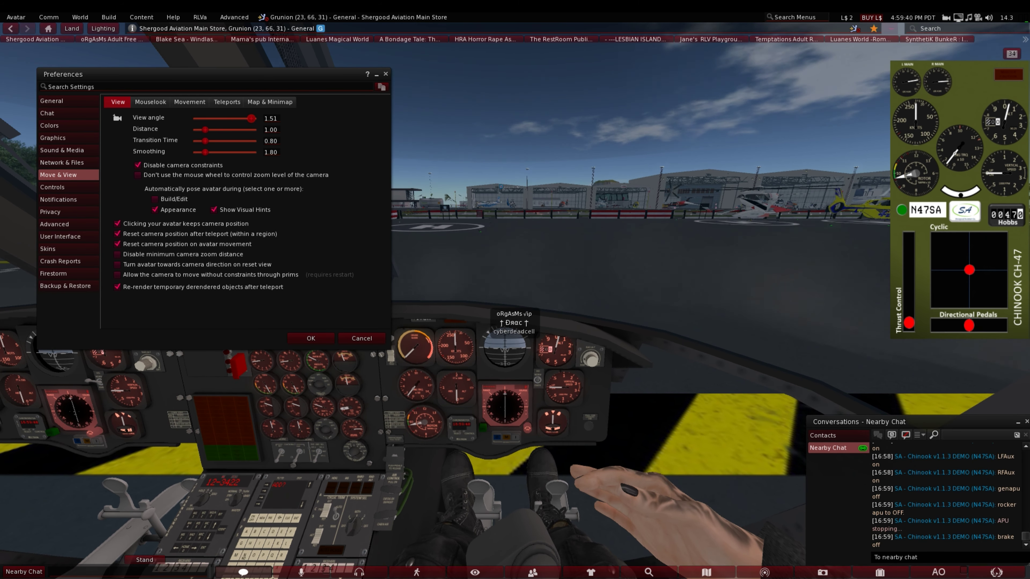
pyautogui.click(310, 338)
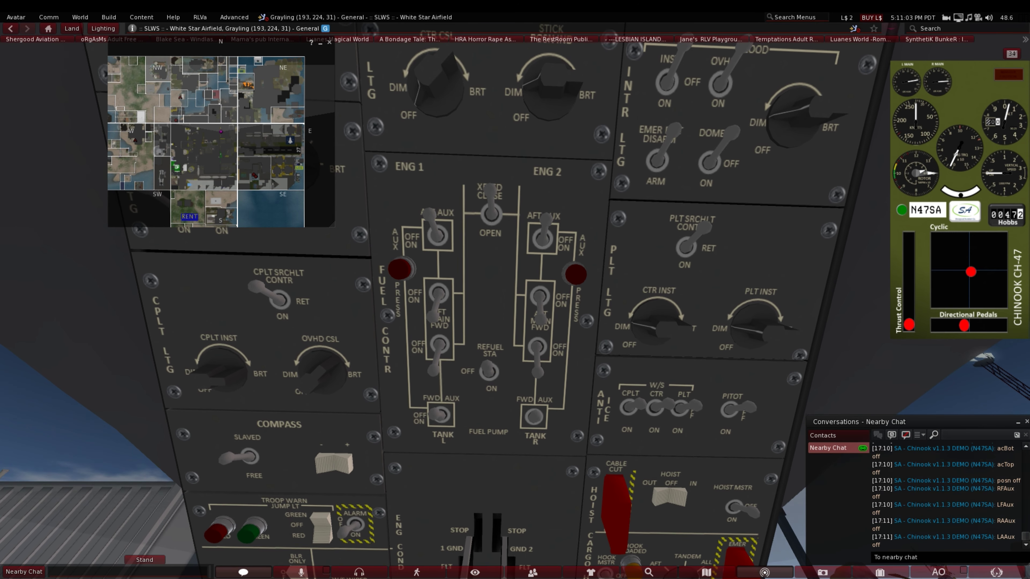
# Switch the remaining auxiliary fuel pump off on the overhead fuel control panel.
pyautogui.click(488, 213)
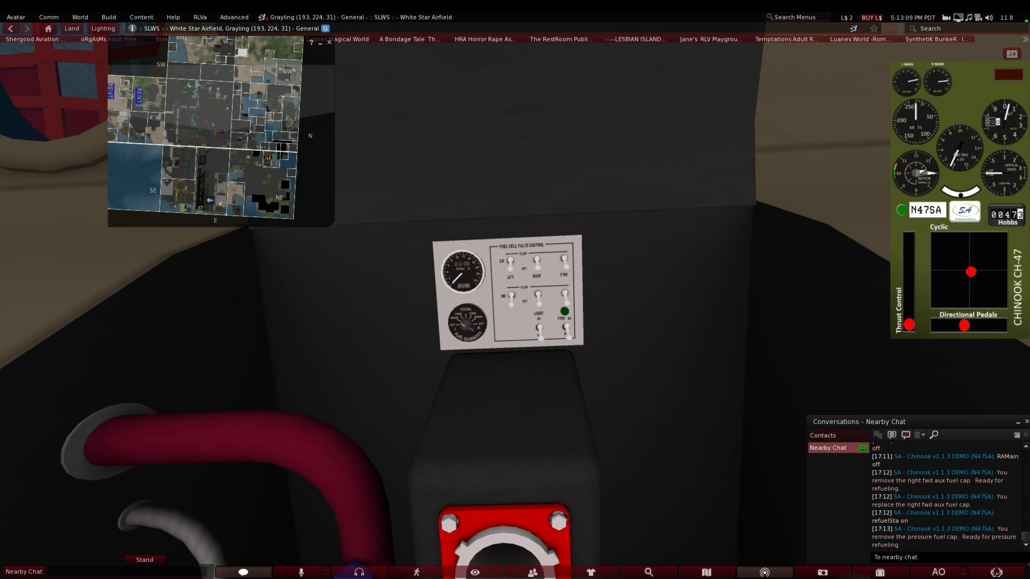
# Switch on all fuel cell valves on the valve control panel and inspect the refuel receptacle.
pyautogui.click(564, 311)
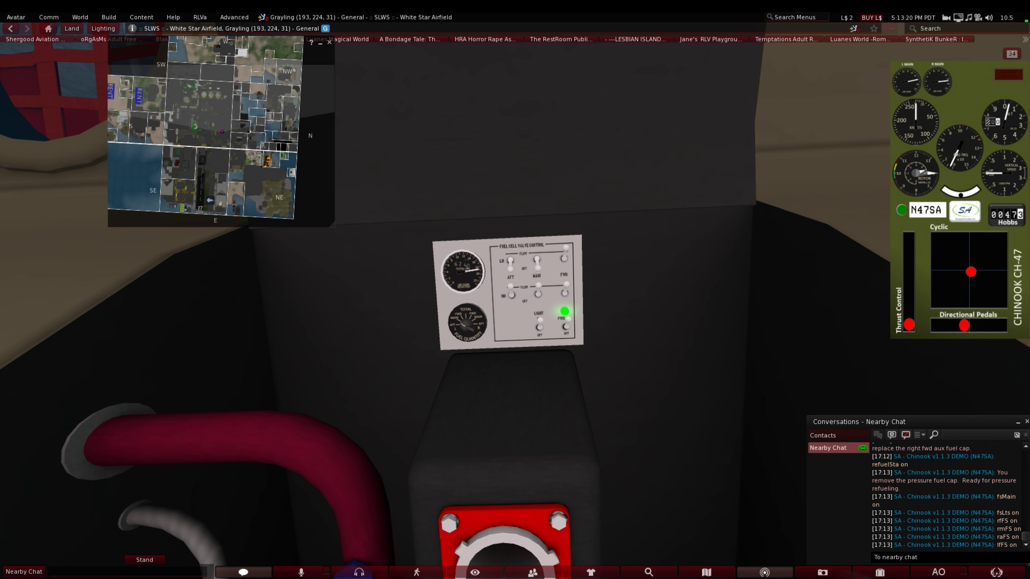
pyautogui.moveTo(565, 310)
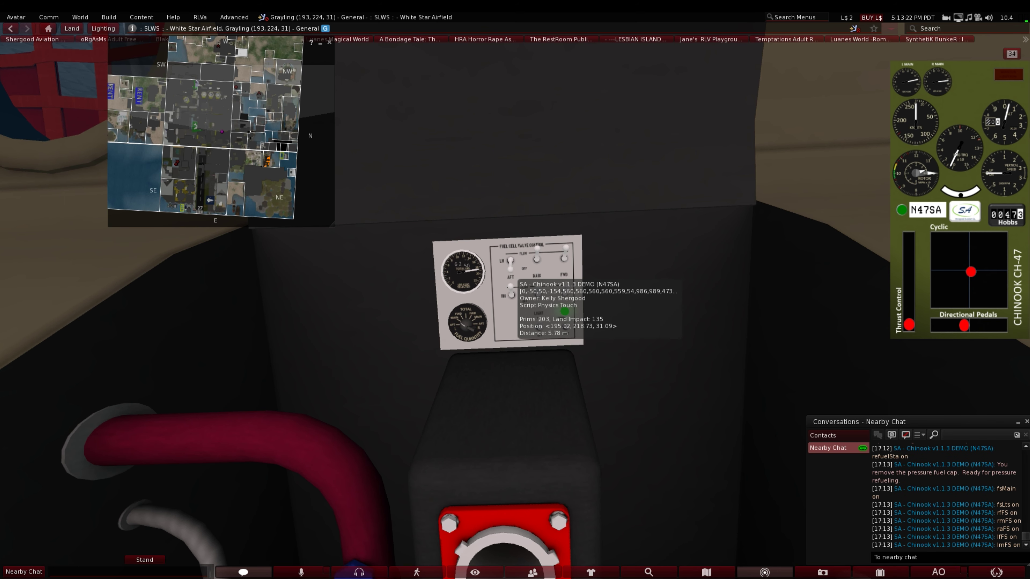
pyautogui.click(564, 311)
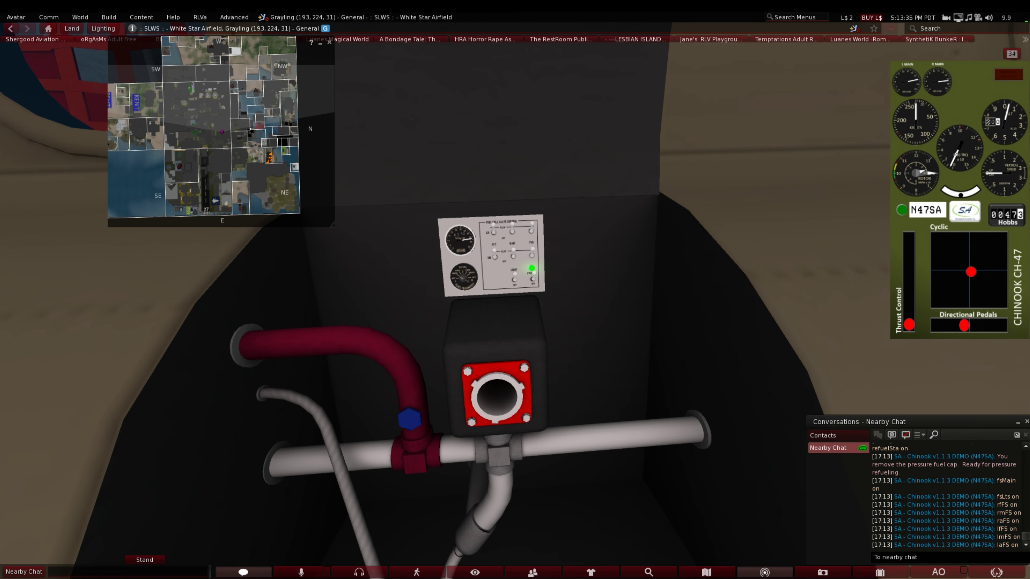
pyautogui.click(492, 398)
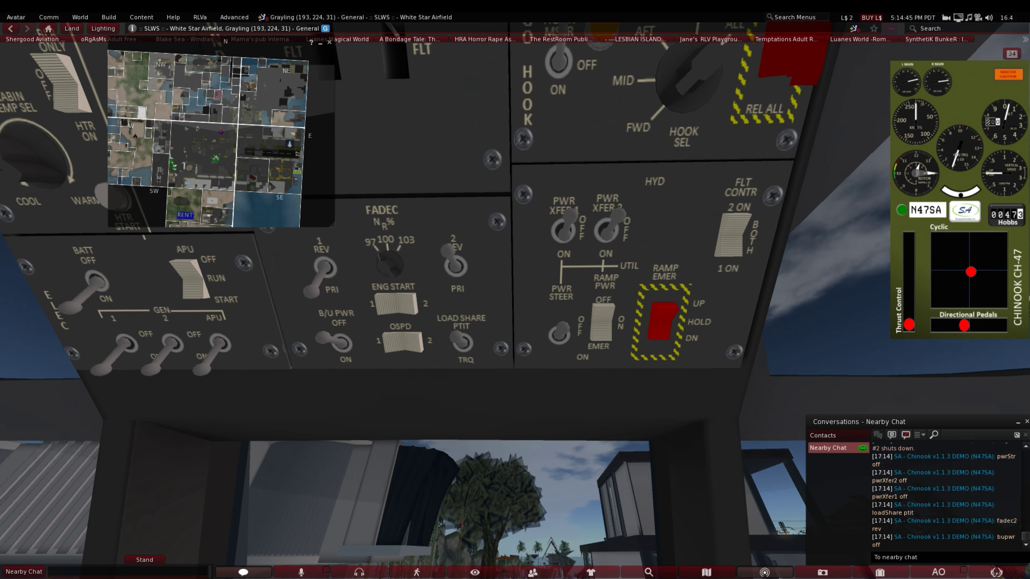
# Flip an overhead switch in the PWR STEER / PWR XFER / B/U PWR shutdown sequence.
pyautogui.click(318, 252)
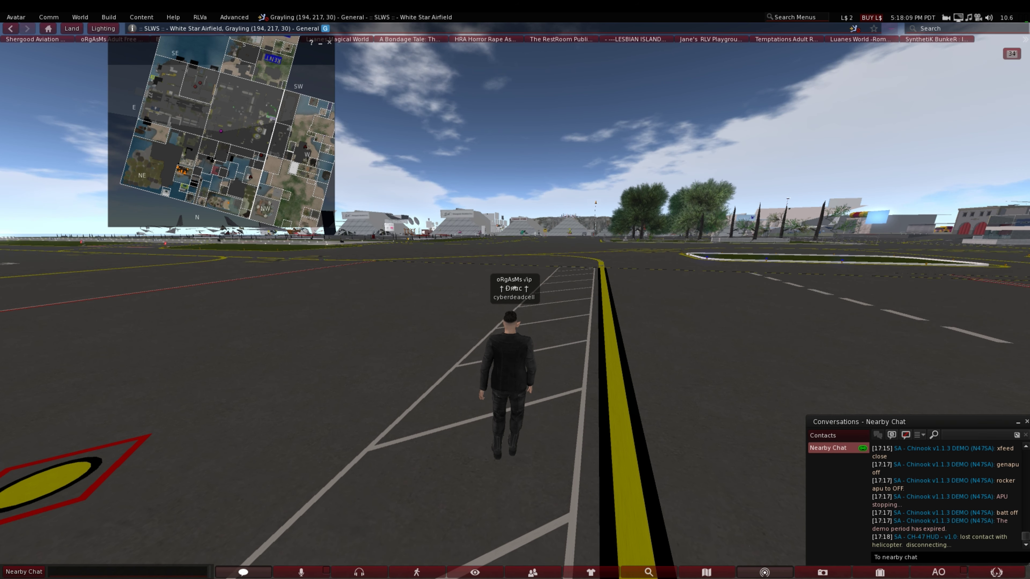
# Show the saved outfits and the Wear/Add/Attach menu for the Drac VISTA ANIMATIONS HUD item.
pyautogui.click(589, 572)
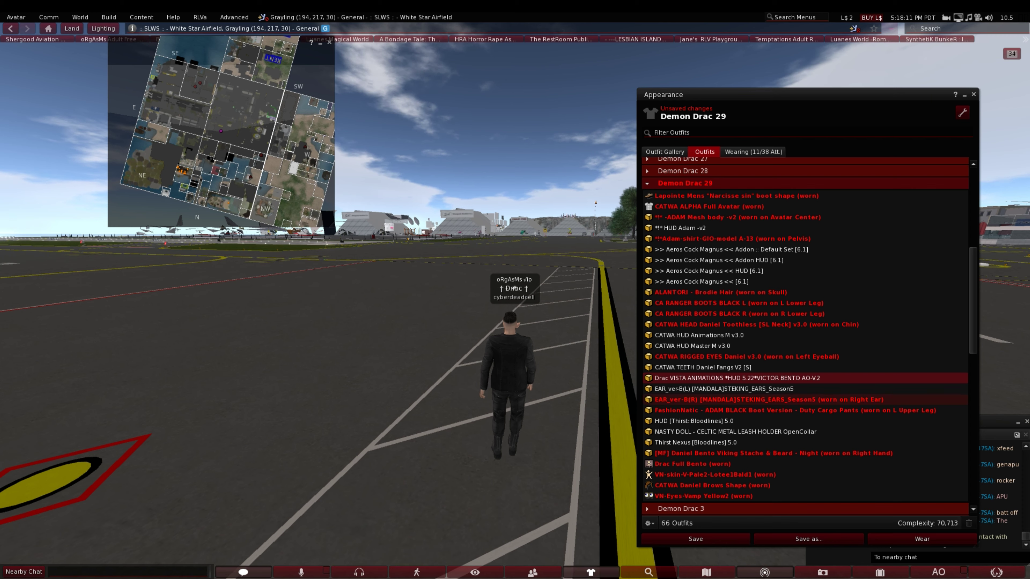
pyautogui.rightClick(687, 389)
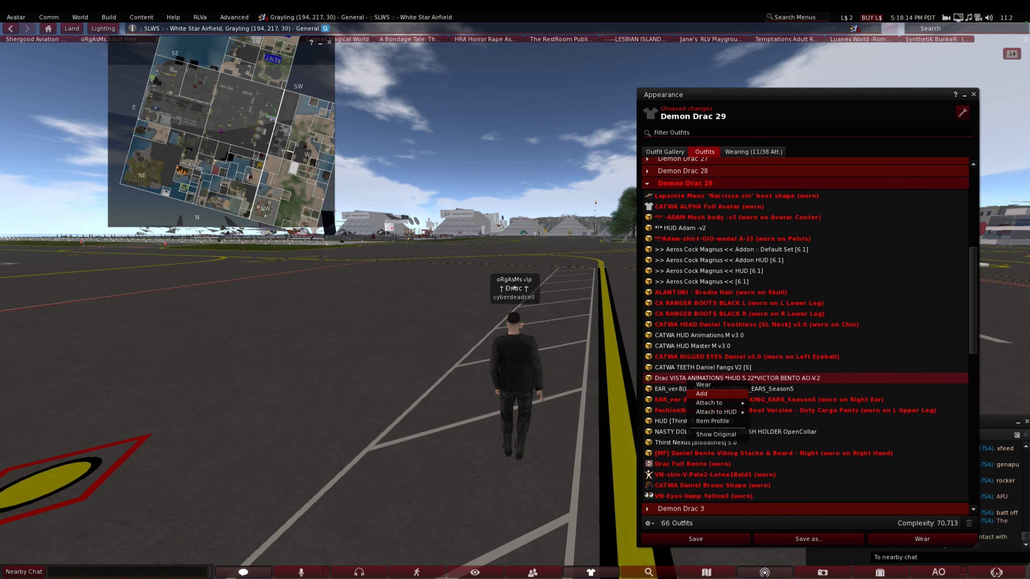